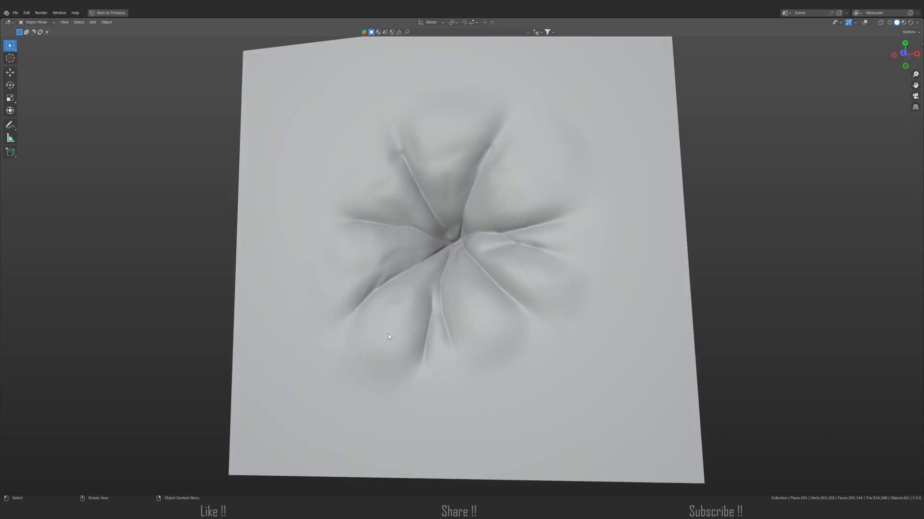
Select the plane, add a Multires modifier and subdivide it.
left_click(109, 13)
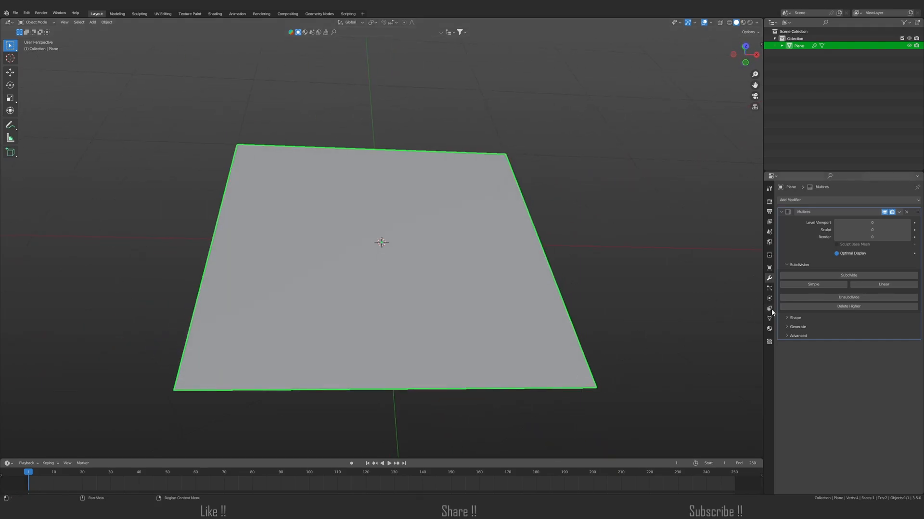
left_click(812, 284)
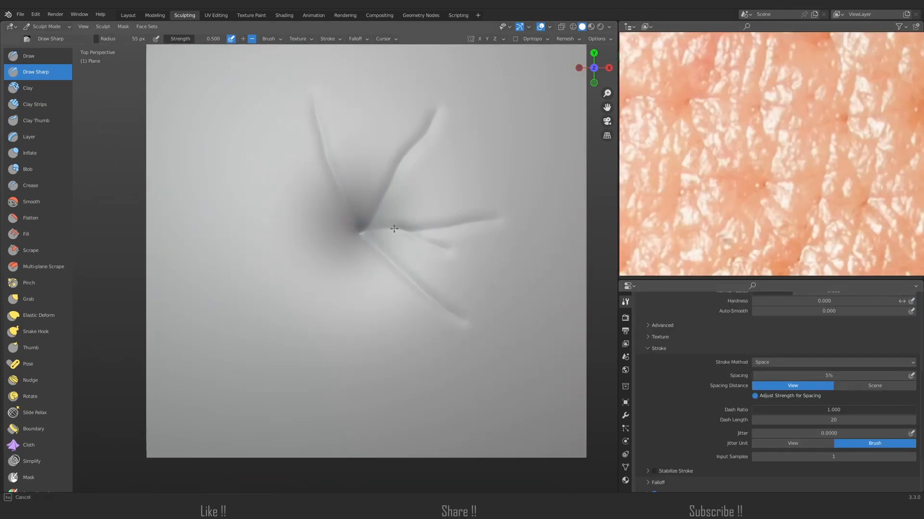
Carve Draw Sharp creases radiating from the pore centre and refine the surrounding ridges.
left_click_drag(393, 229, 350, 278)
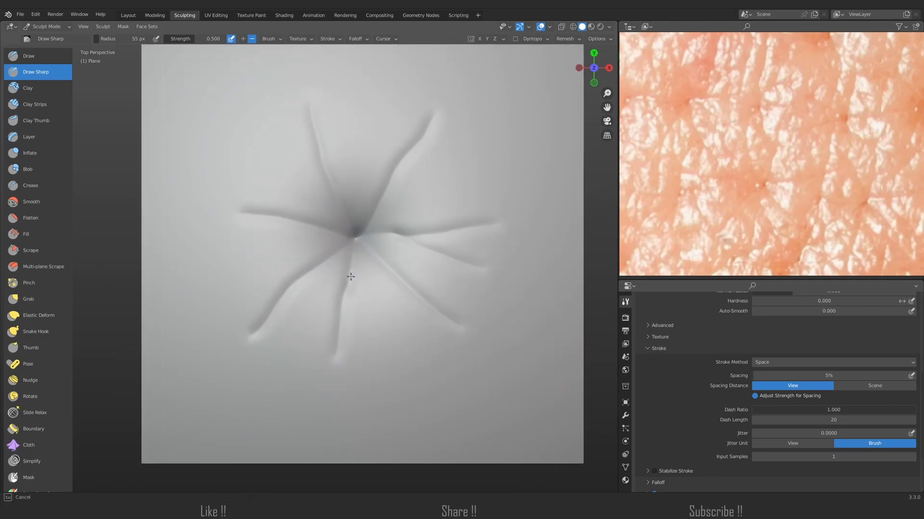
left_click(29, 104)
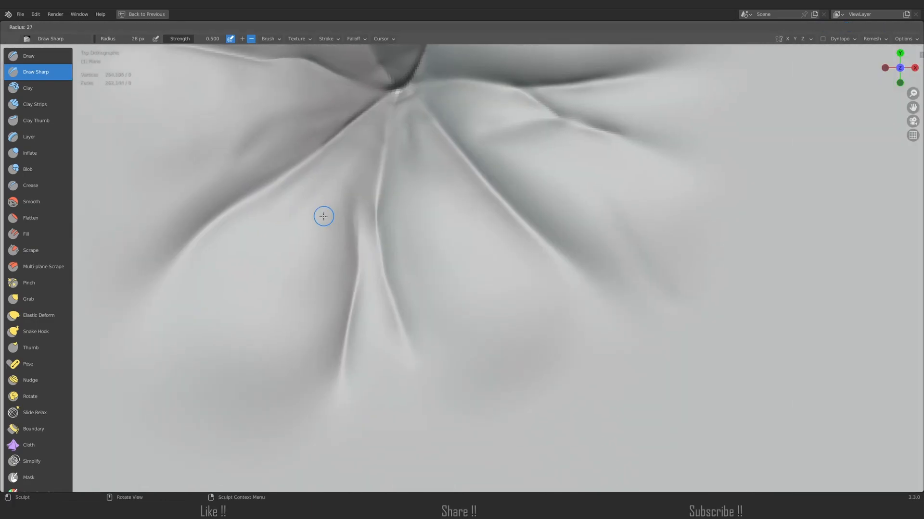
left_click(284, 15)
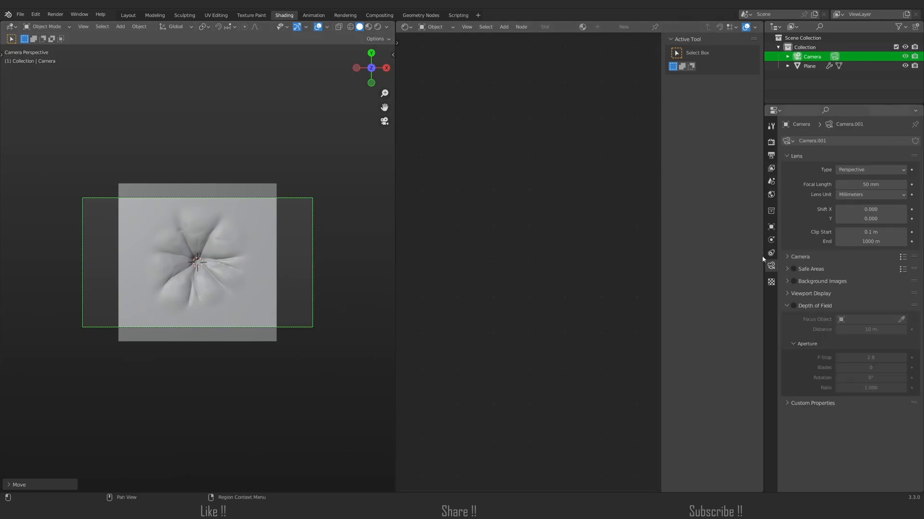
Set the camera Lens Type to Orthographic, then bring up the Output properties.
left_click(870, 169)
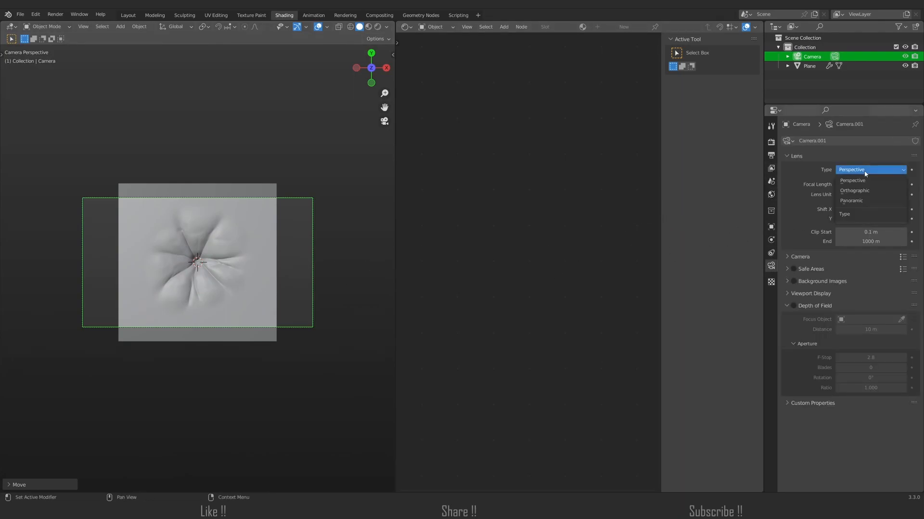
left_click(855, 190)
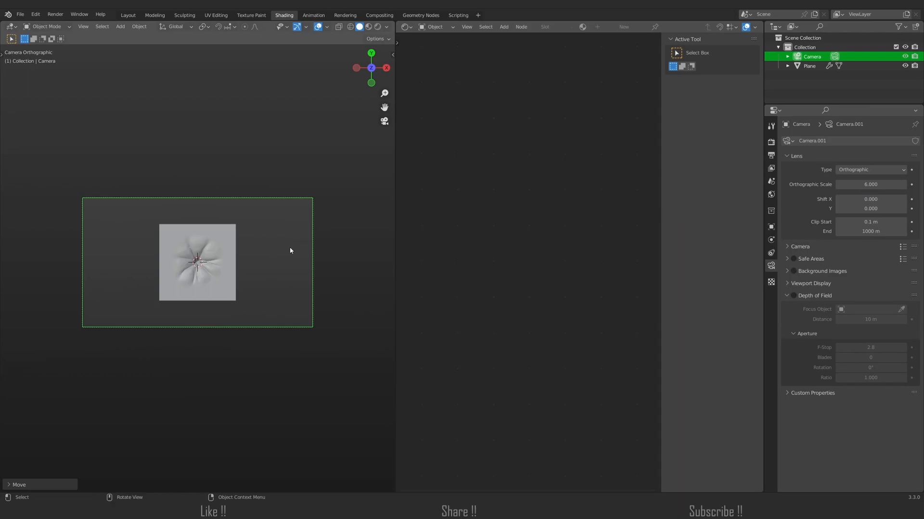
mouse_move(231, 289)
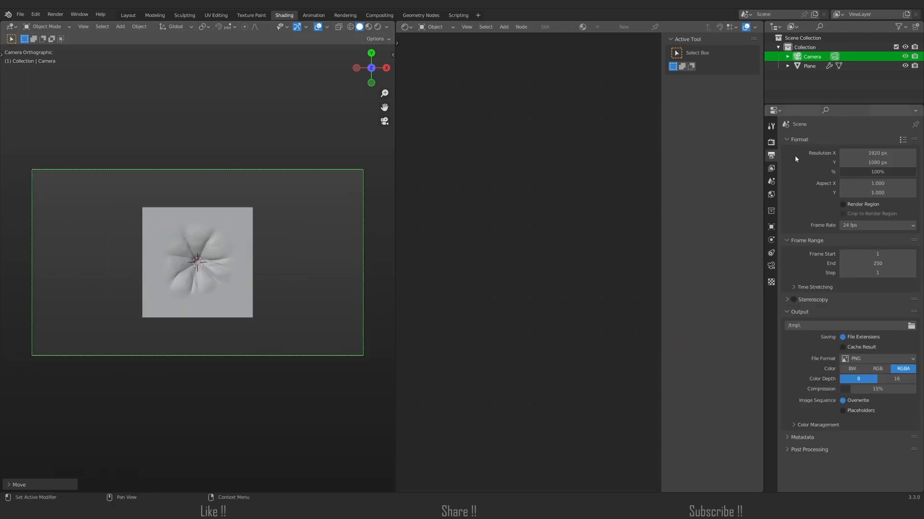
left_click(877, 162)
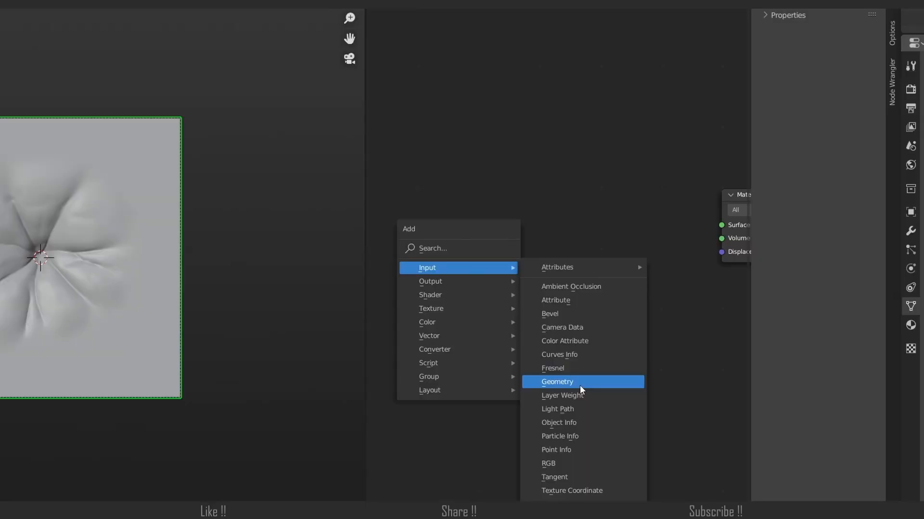
Add Geometry and Separate XYZ nodes, wiring Position to Vector and Z to Surface.
left_click(557, 382)
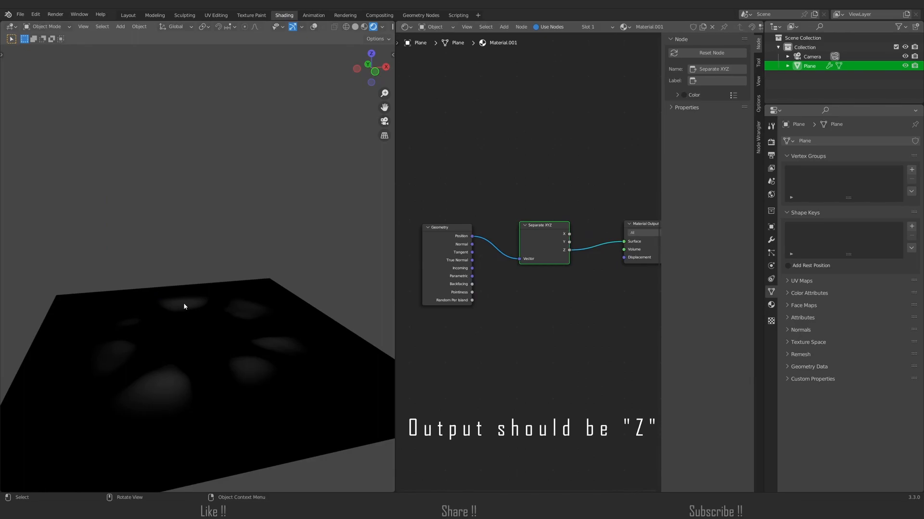
mouse_move(182, 311)
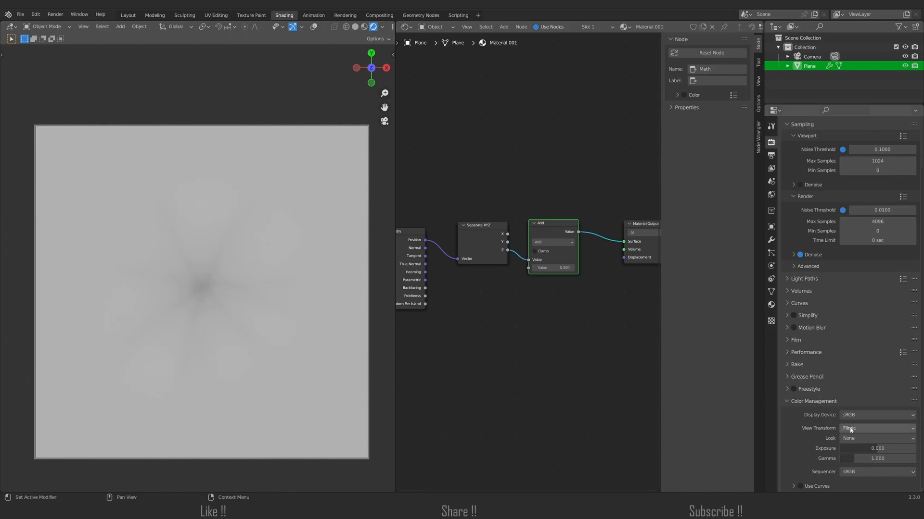
Set the Standard view transform and OpenEXR output format for the height render.
left_click(876, 428)
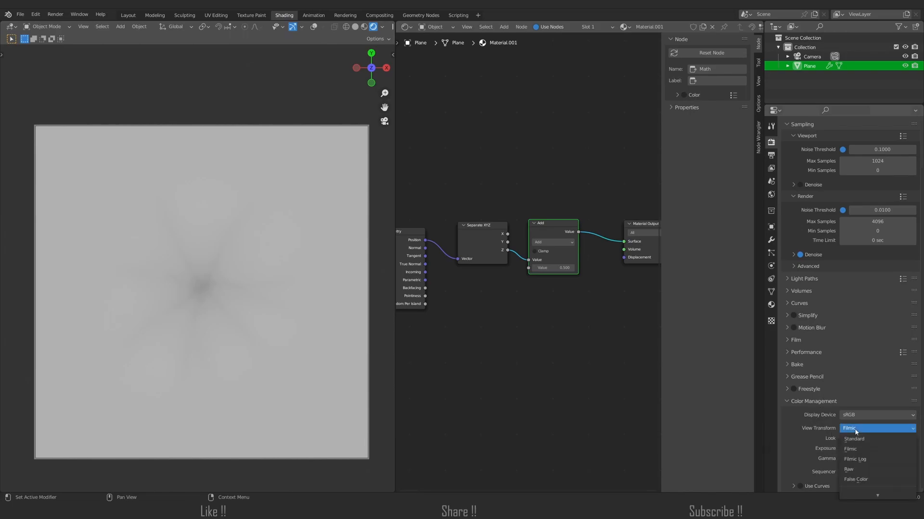
left_click(854, 439)
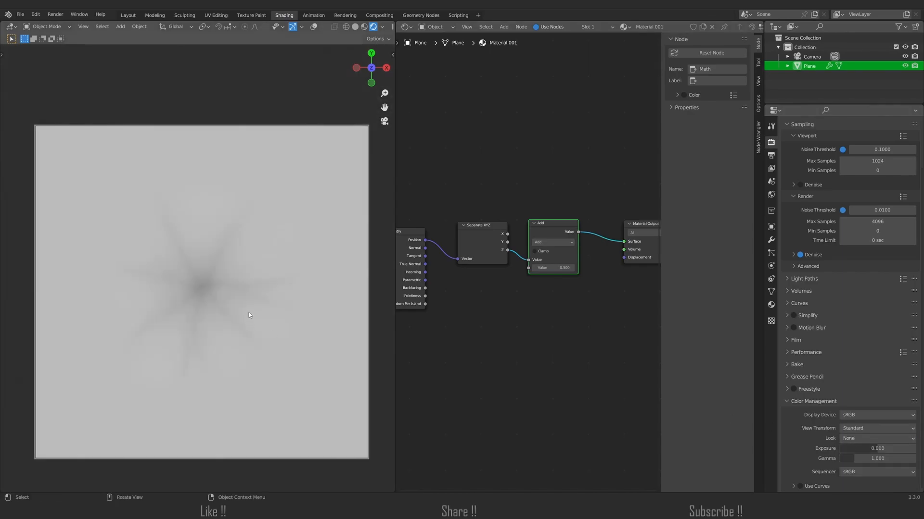
mouse_move(226, 321)
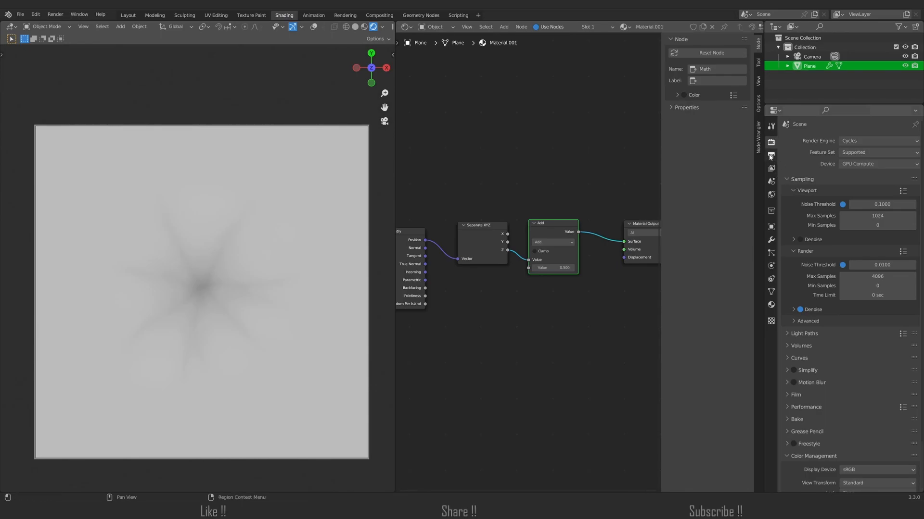
left_click(770, 155)
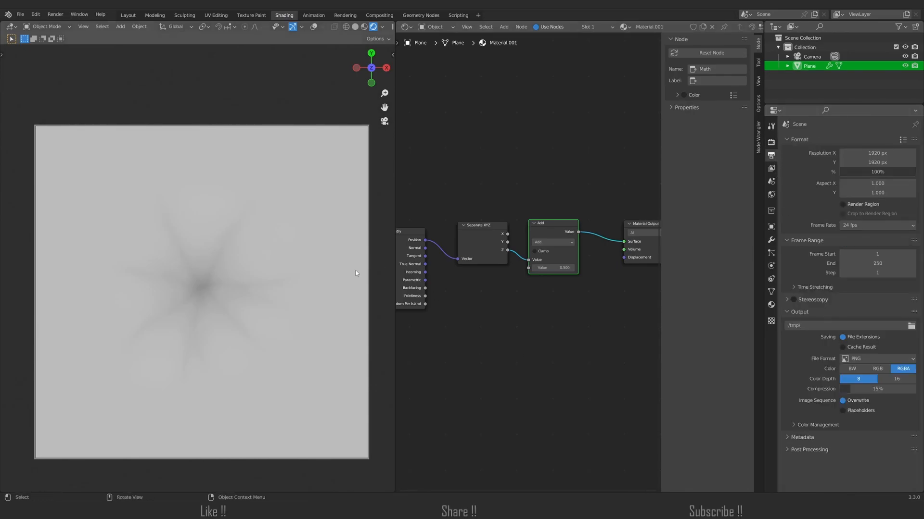
left_click(876, 359)
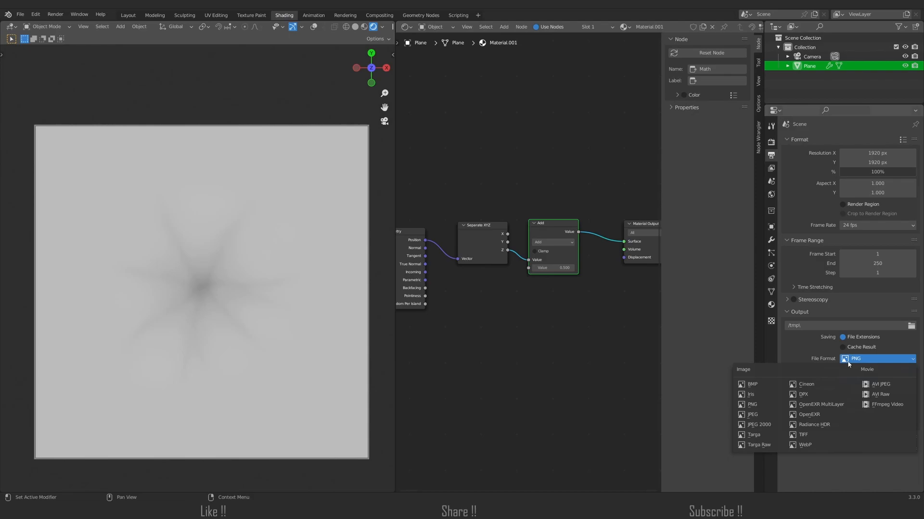
mouse_move(810, 415)
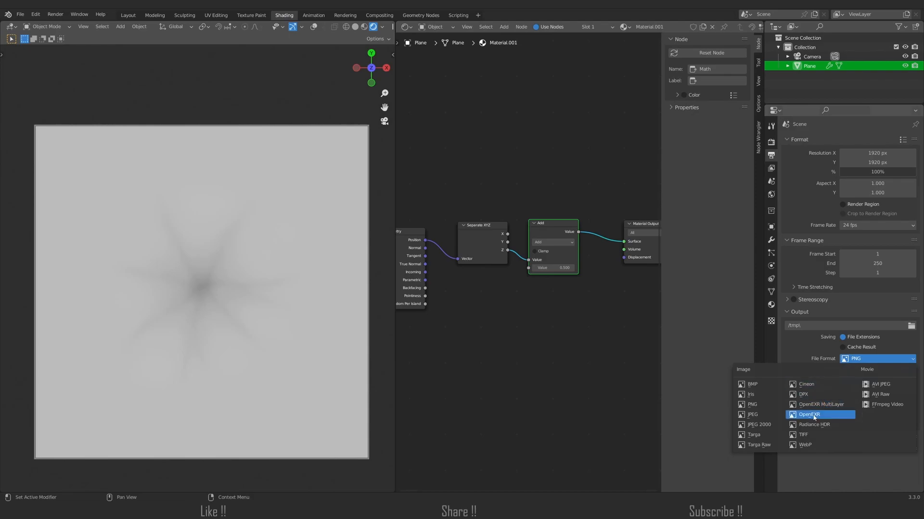
left_click(809, 415)
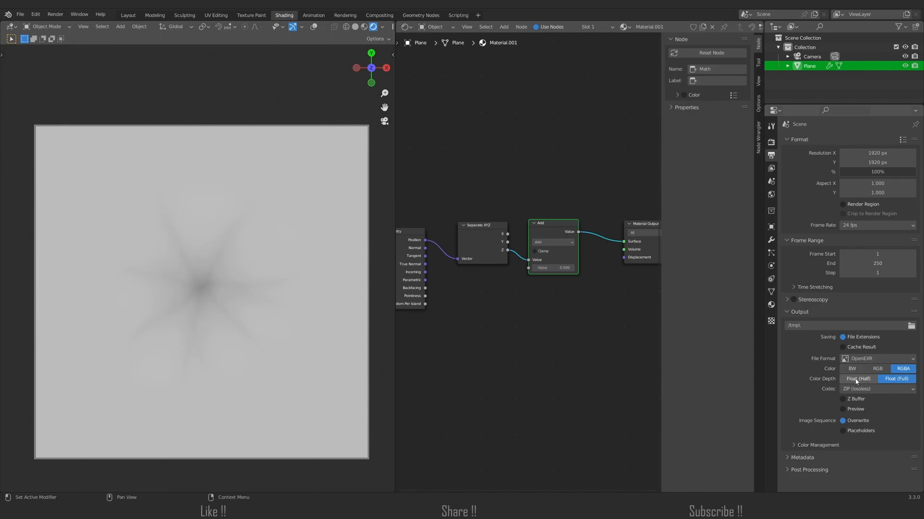
mouse_move(856, 379)
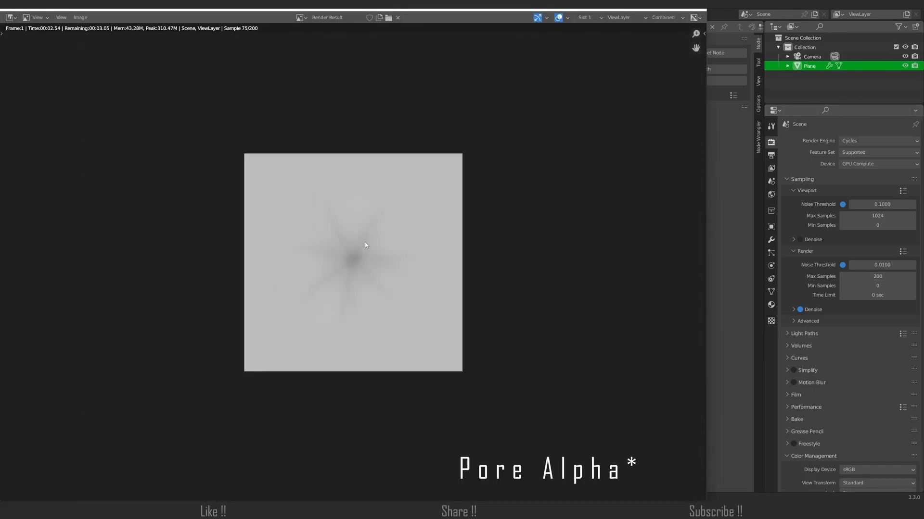
Add a second plane with a Multires modifier and enter Sculpting.
left_click(284, 15)
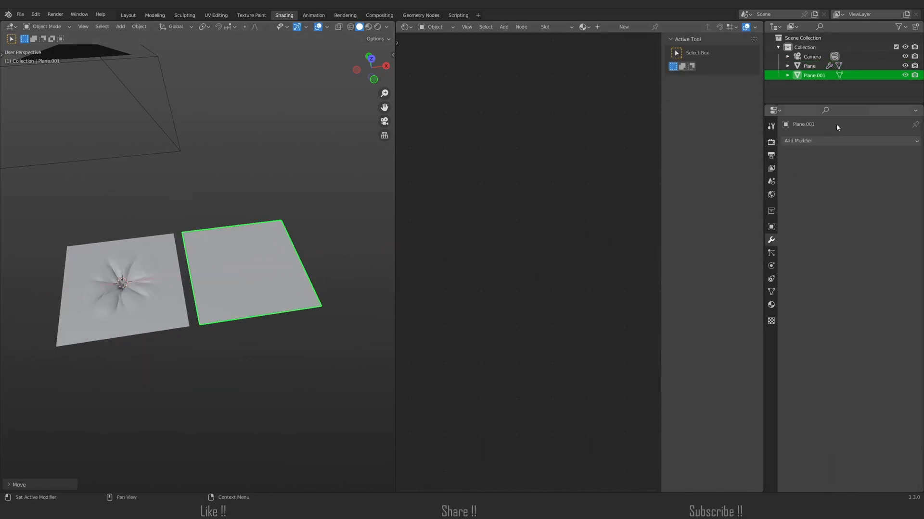
left_click(797, 140)
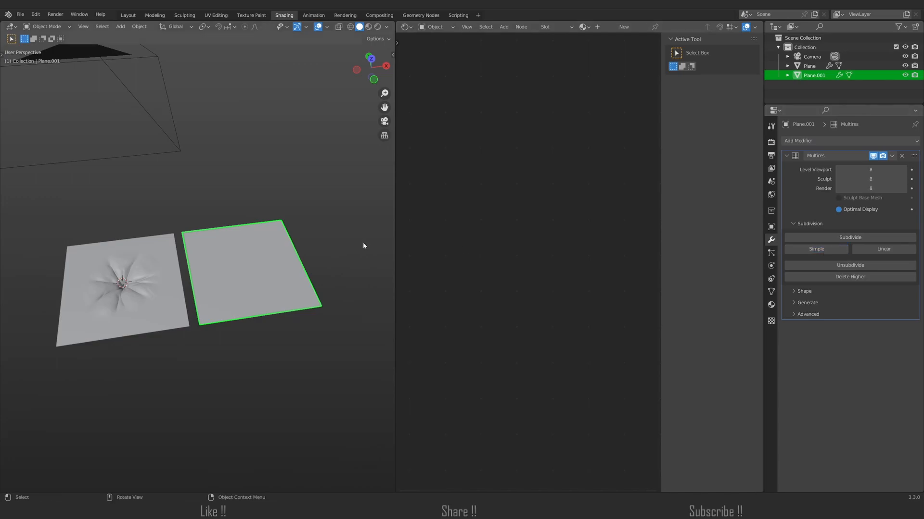
left_click(184, 15)
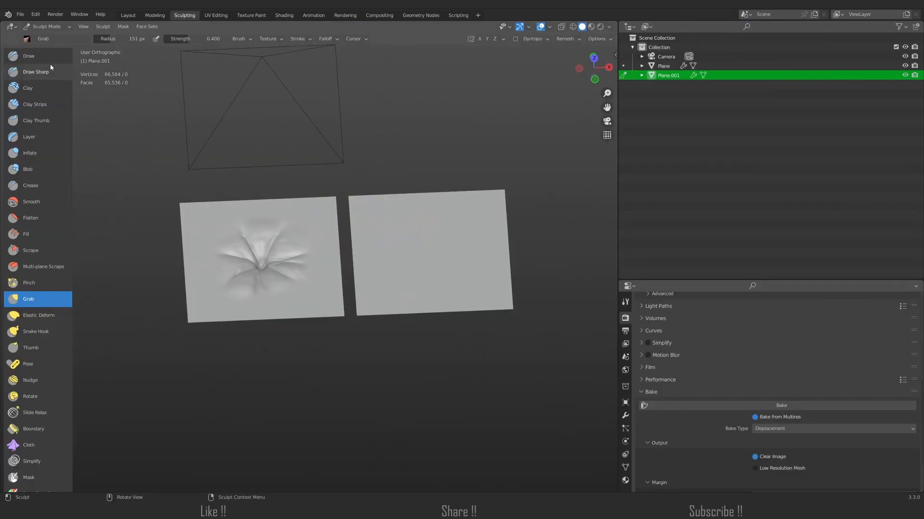
Give the Draw brush the pore EXR image texture with half float and clamping off.
left_click(29, 56)
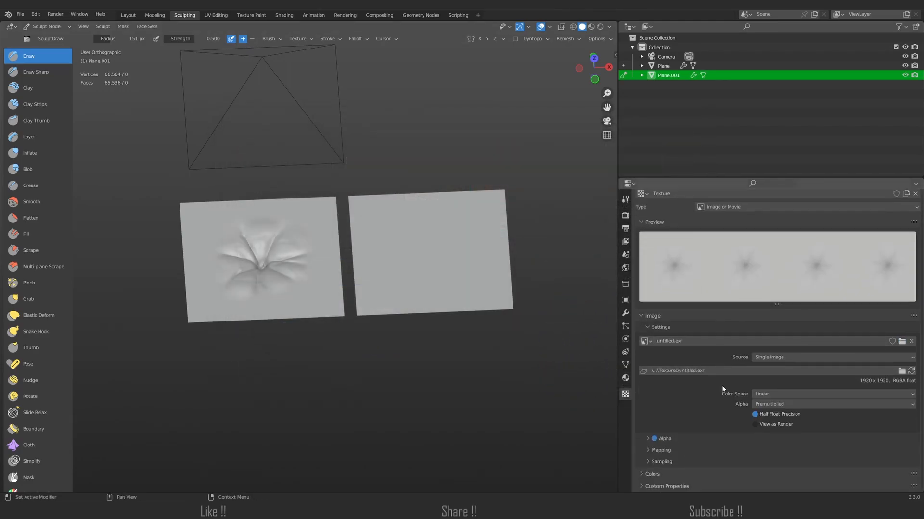
mouse_move(754, 415)
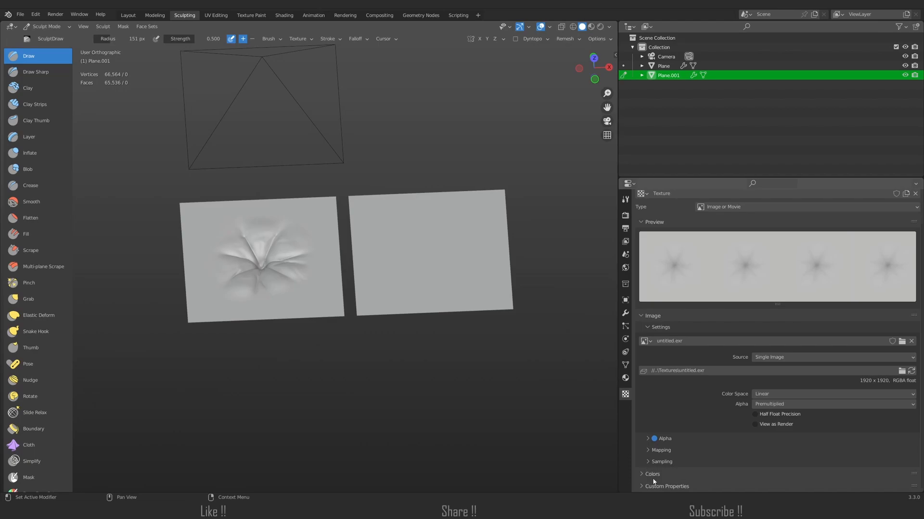
left_click(647, 474)
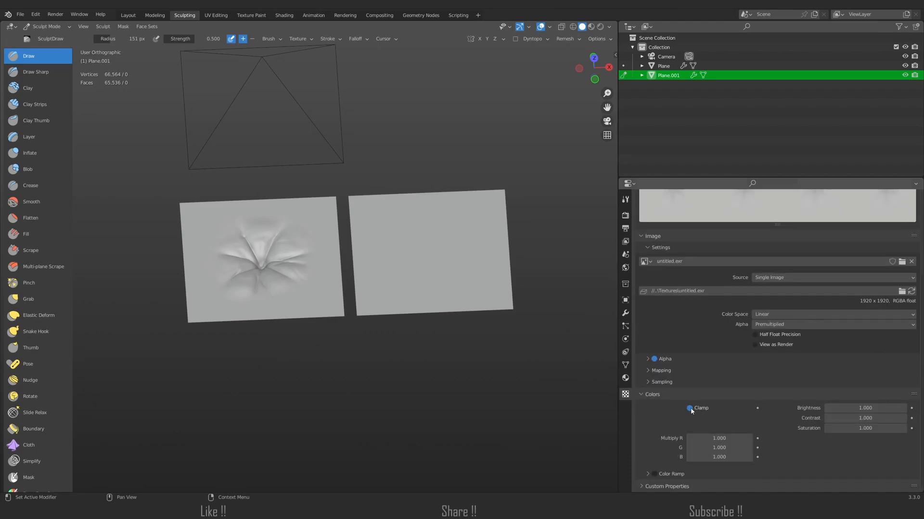
left_click(689, 407)
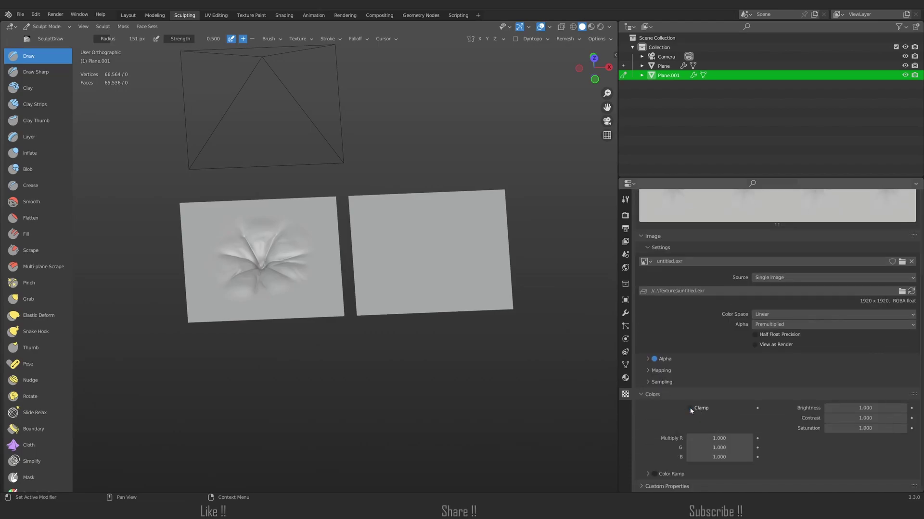
left_click(625, 216)
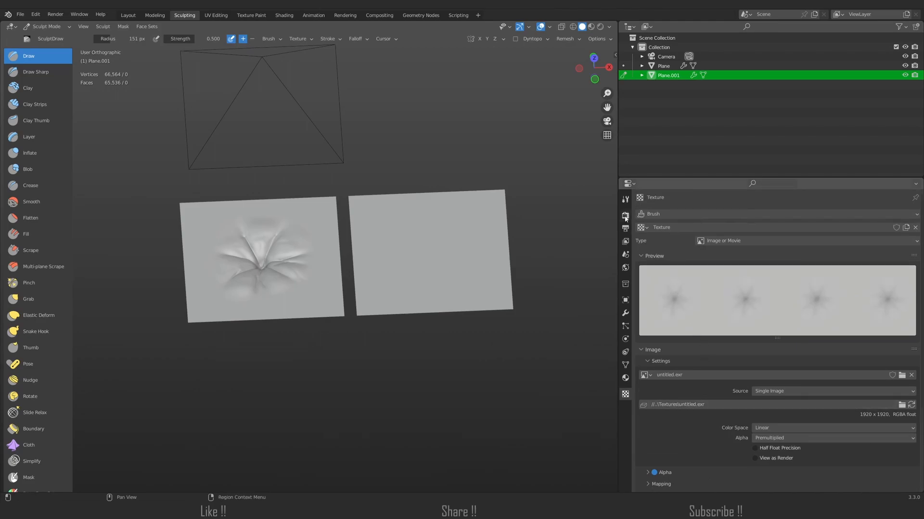
left_click(625, 199)
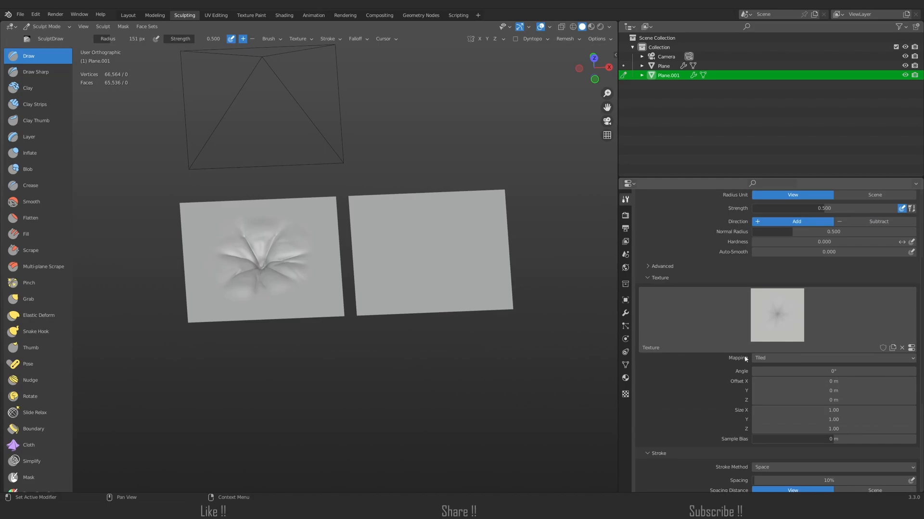
mouse_move(773, 359)
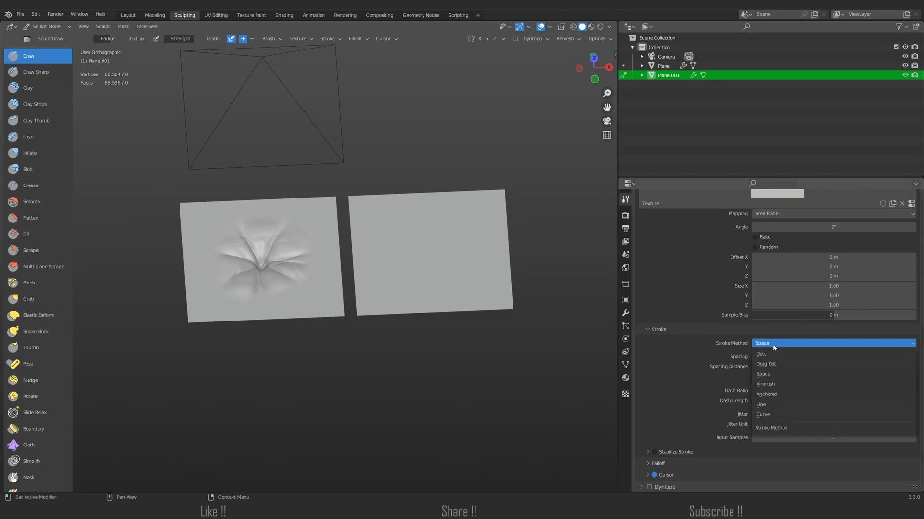
Set the brush texture Mapping to Area Plane and choose a new Stroke Method.
left_click(766, 395)
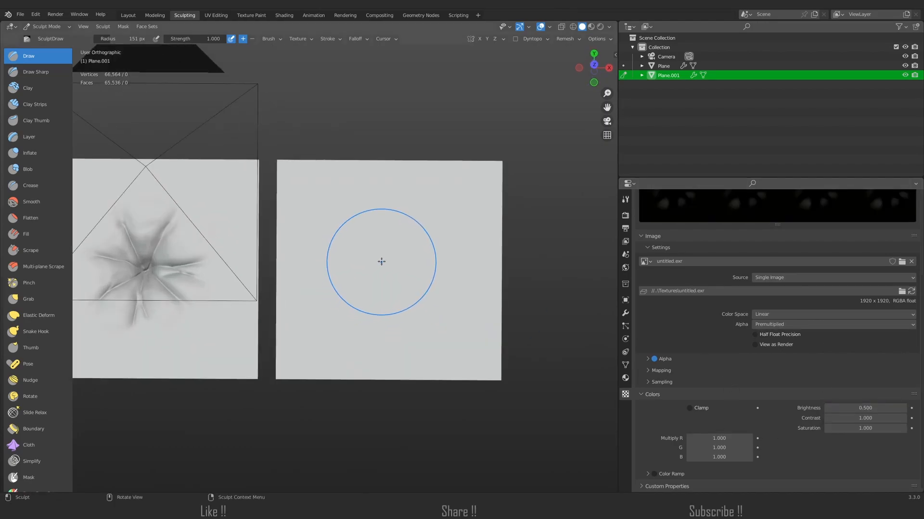
Stamp a pore on Plane.001 with Strength 1.0 and texture Brightness 0.5.
left_click_drag(381, 262, 402, 262)
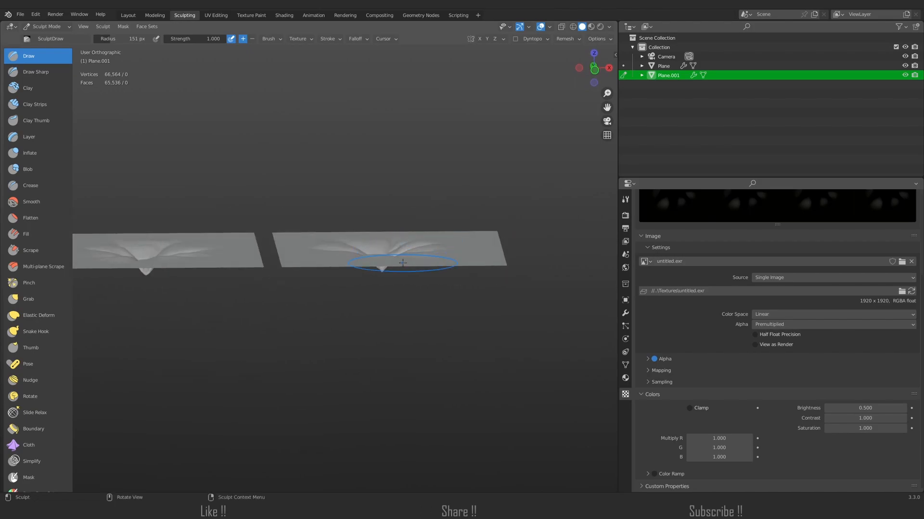